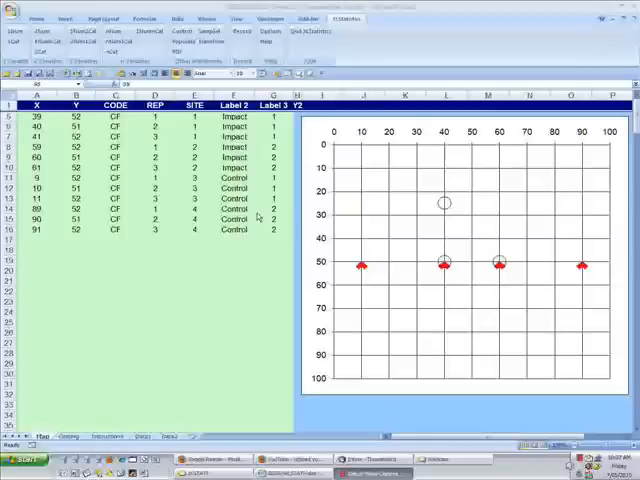
mouse_move(258, 165)
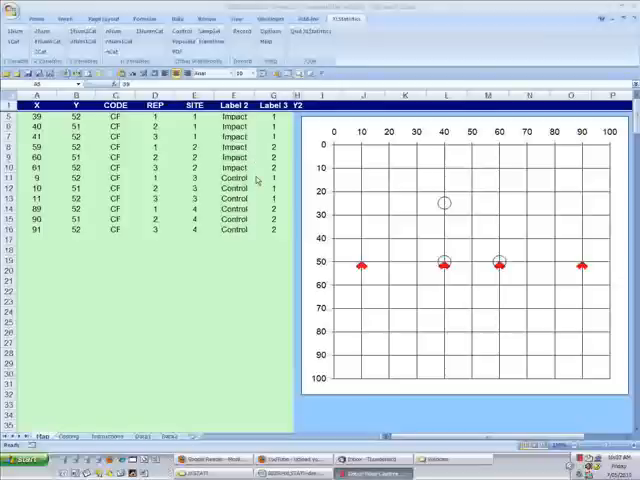
mouse_move(258, 178)
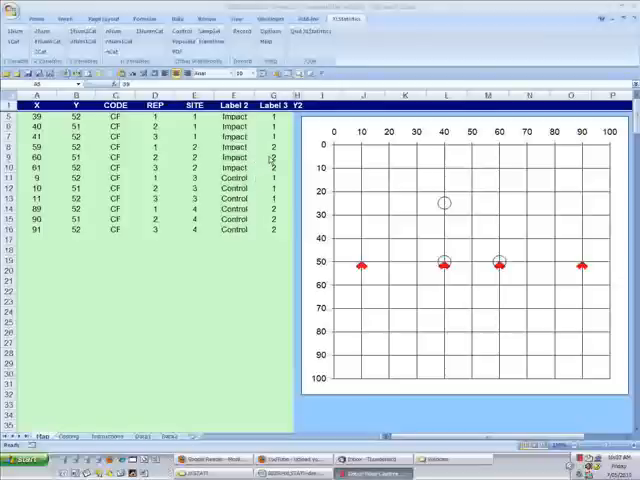
mouse_move(402, 308)
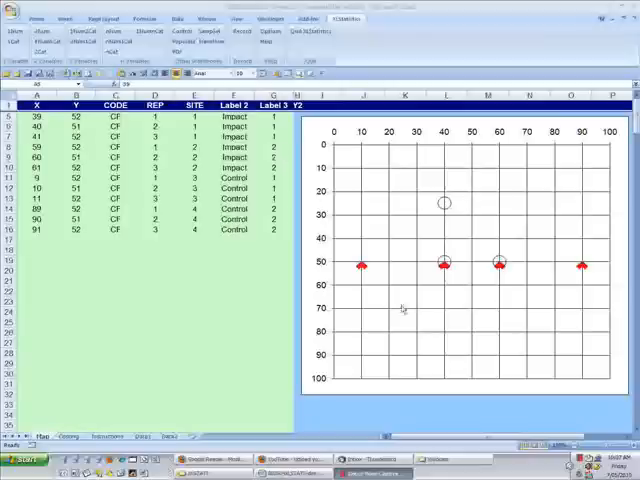
mouse_move(509, 280)
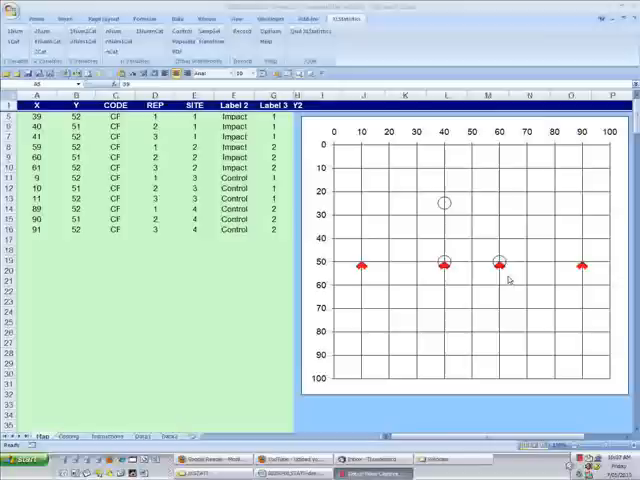
mouse_move(522, 286)
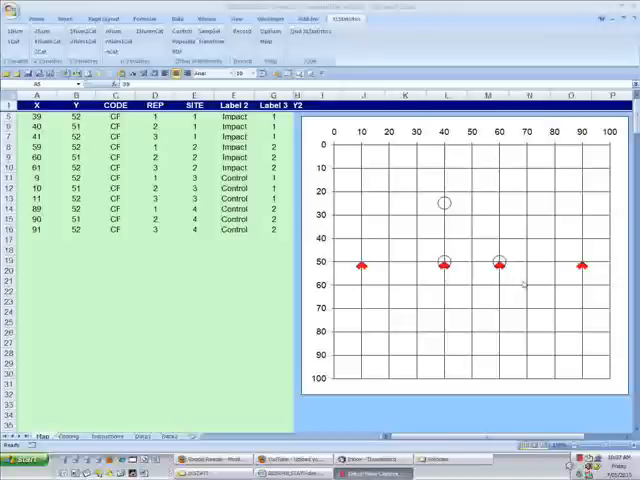
mouse_move(568, 281)
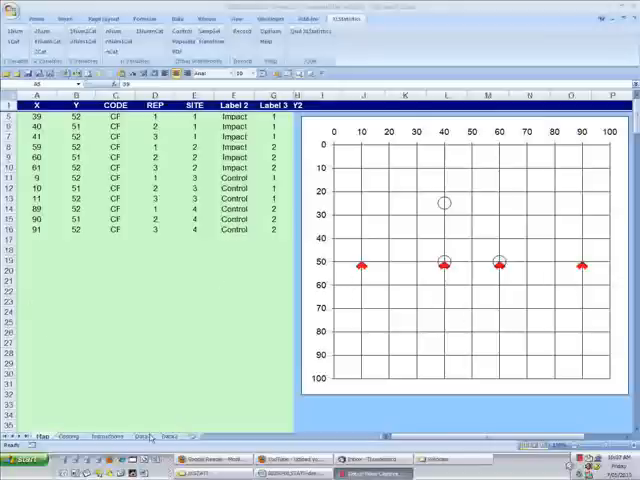
Step: Switch to the Data1 sheet listing the twelve impact and control samples
click(137, 436)
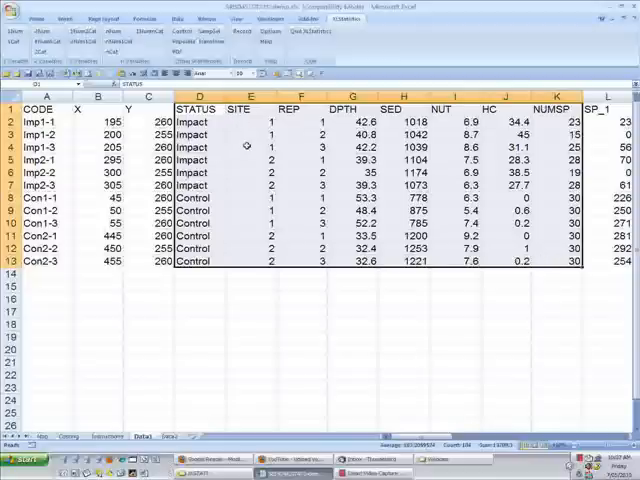
mouse_move(410, 155)
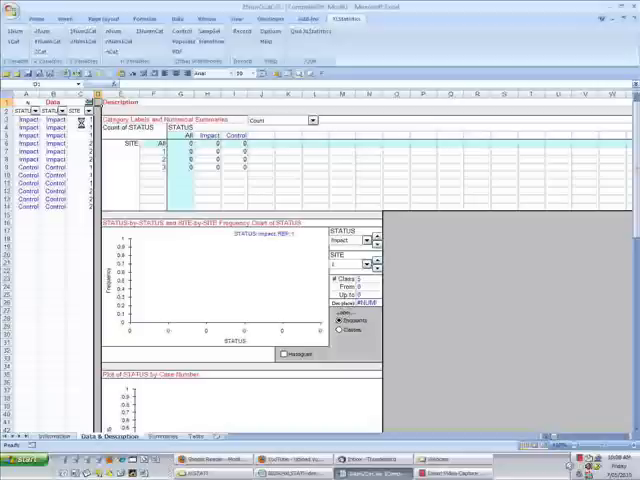
Step: Choose HC as the numeric variable in the Data column dropdown
click(372, 262)
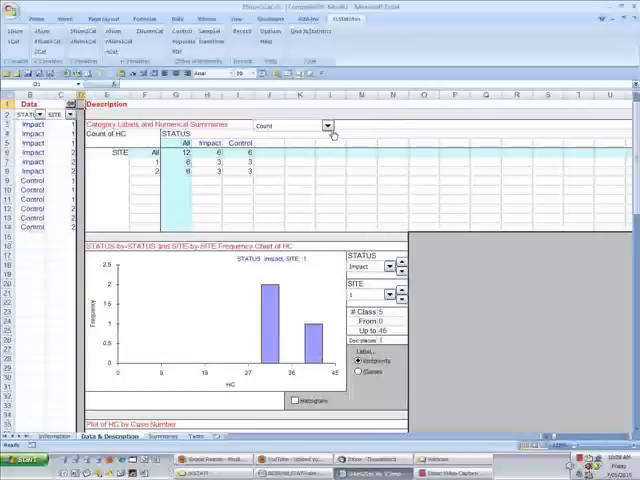
Step: Show HC means instead of counts and check the Control mean for site 2
click(332, 124)
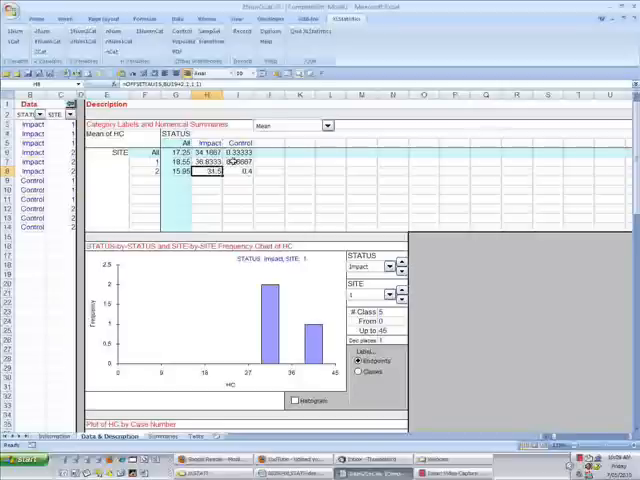
click(236, 170)
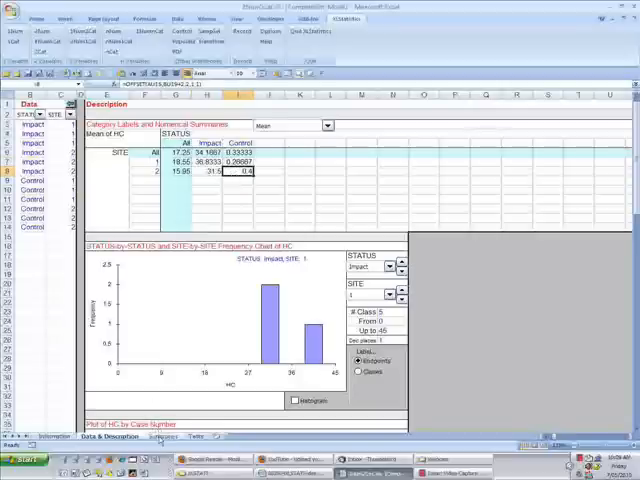
Step: View the Summaries sheet's HC means chart, then move to the Tests sheet ANOVA
click(150, 437)
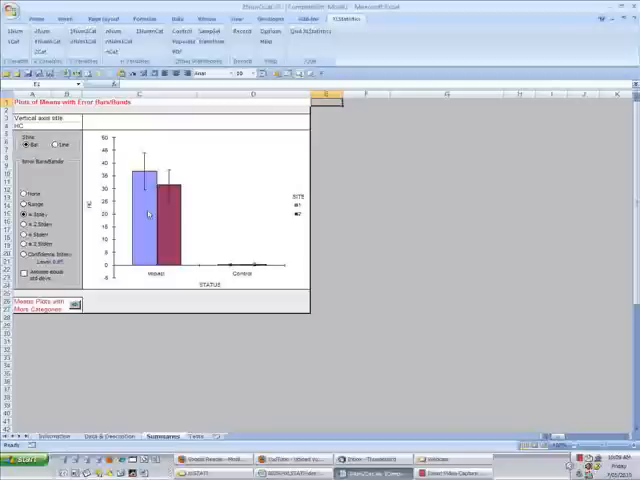
mouse_move(243, 288)
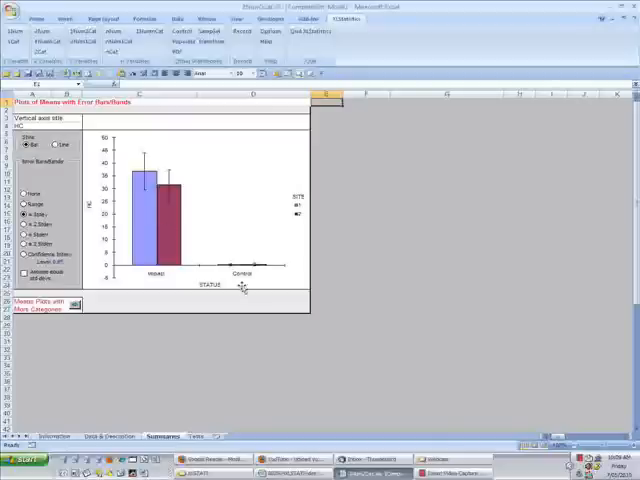
mouse_move(252, 282)
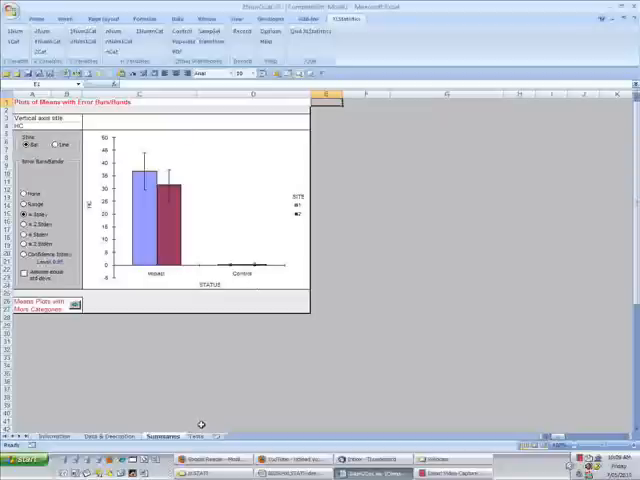
click(186, 434)
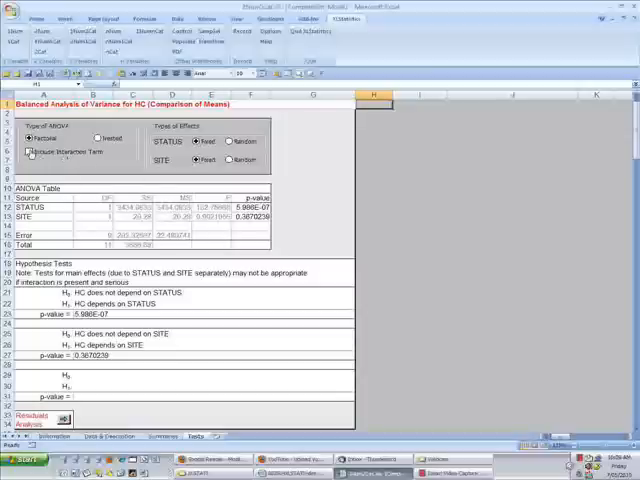
Step: Include the STATUS×SITE interaction term in the HC ANOVA (p=0.347)
click(29, 152)
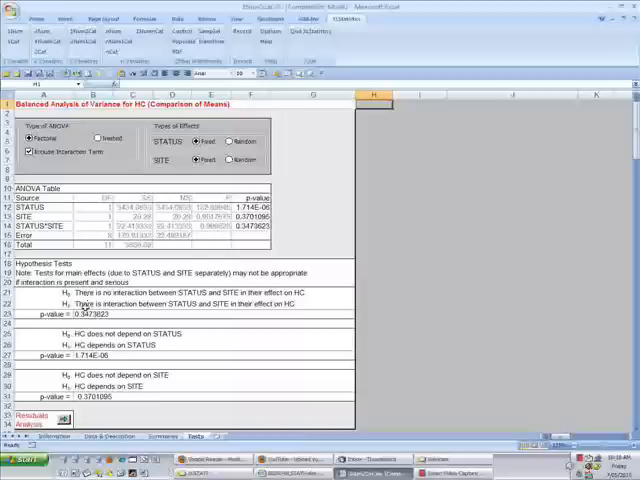
Step: Inspect the formula behind the STATUS null hypothesis in cell B25
click(90, 313)
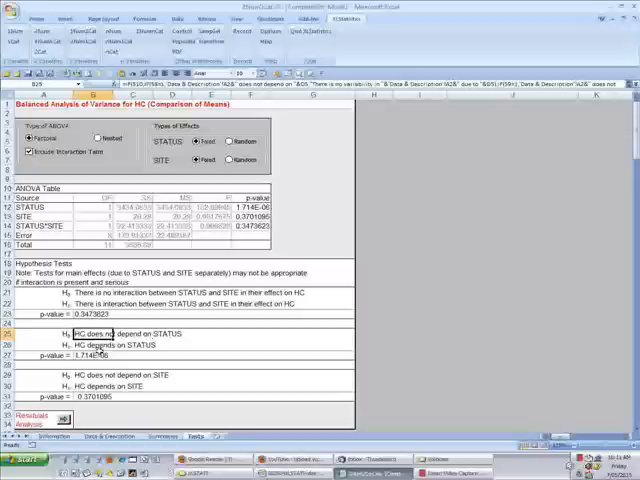
click(80, 356)
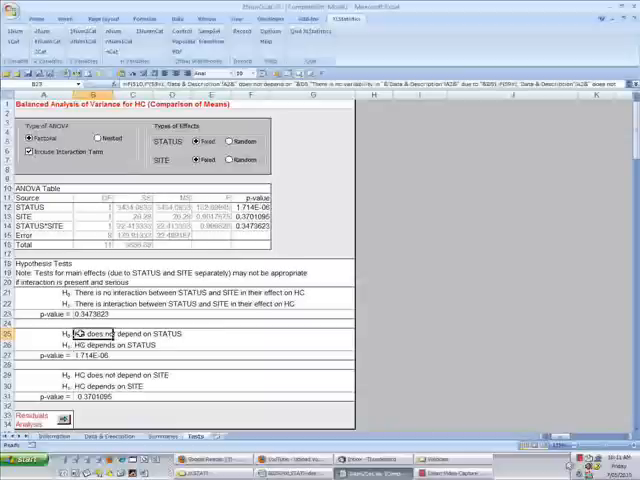
click(90, 343)
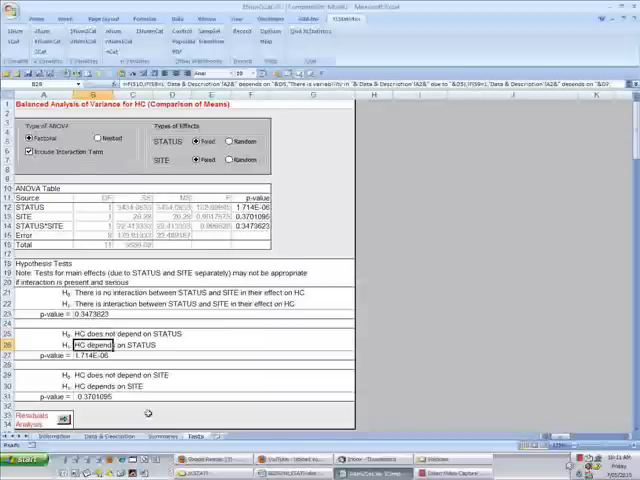
click(155, 434)
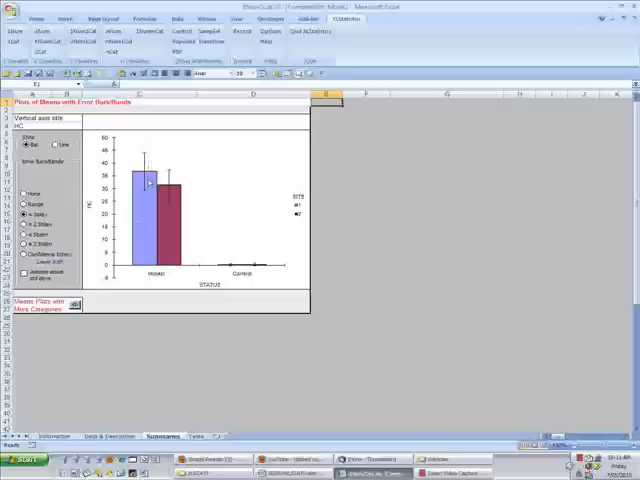
mouse_move(232, 245)
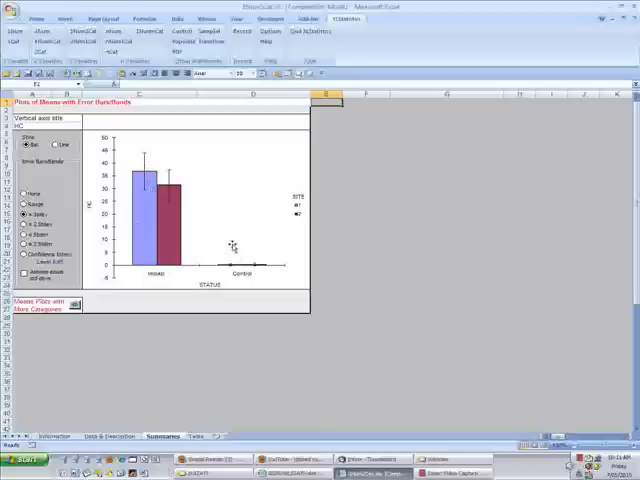
mouse_move(215, 232)
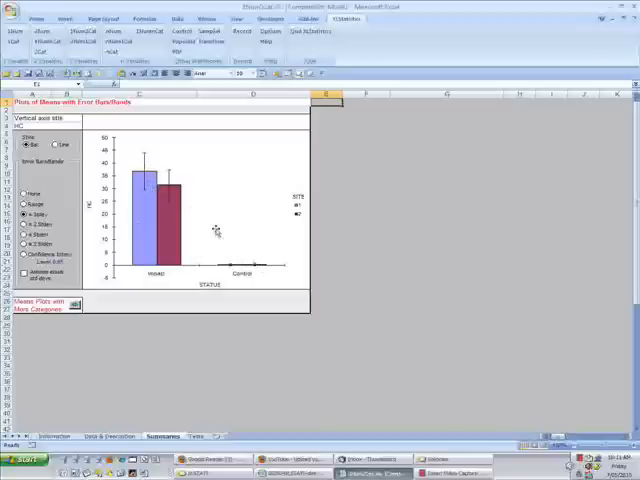